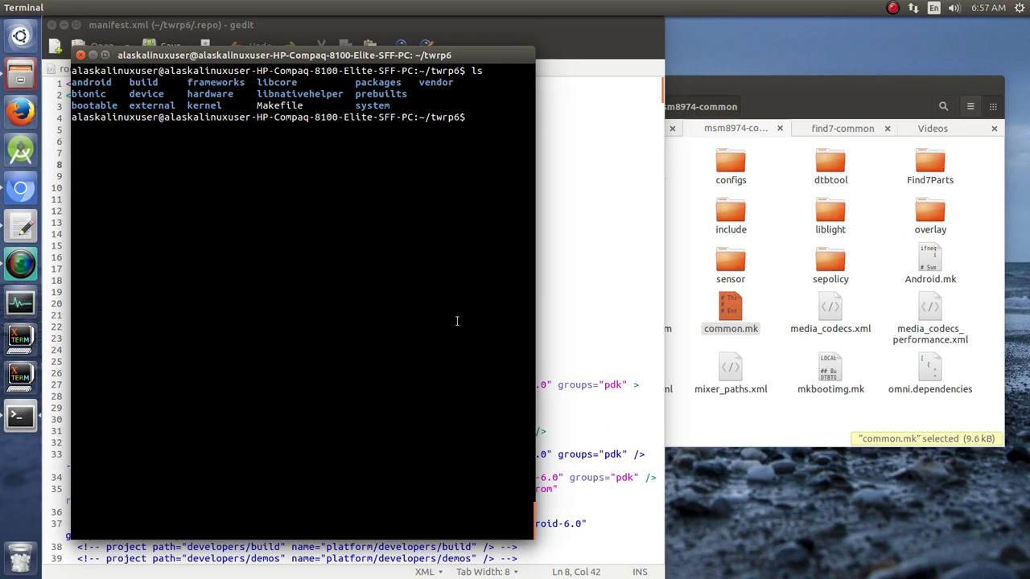
Run 'lunch omni_find7op-eng' to select the find7op eng build target and print its configuration summary
type("lunch")
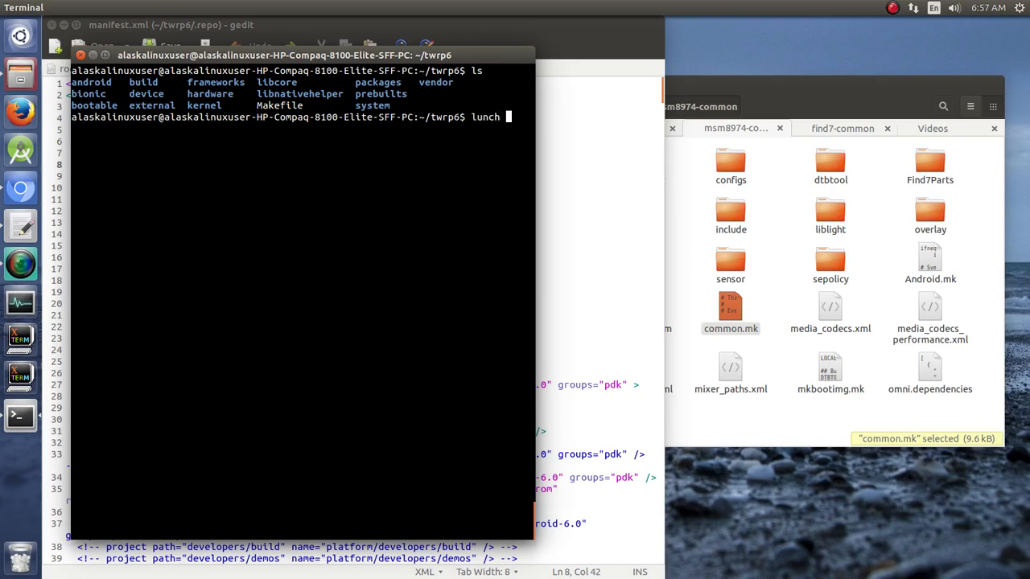
type("omn")
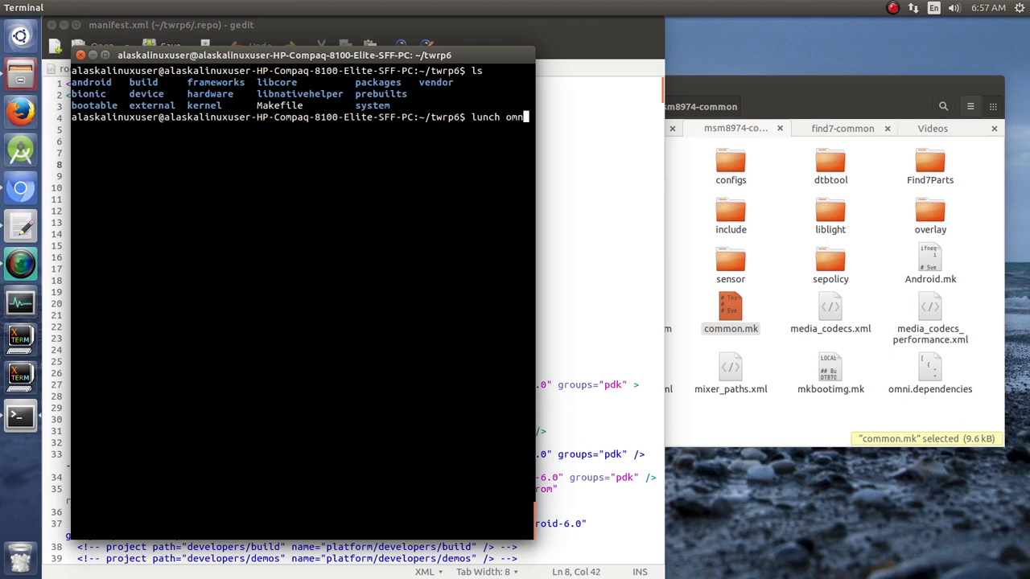
type("_")
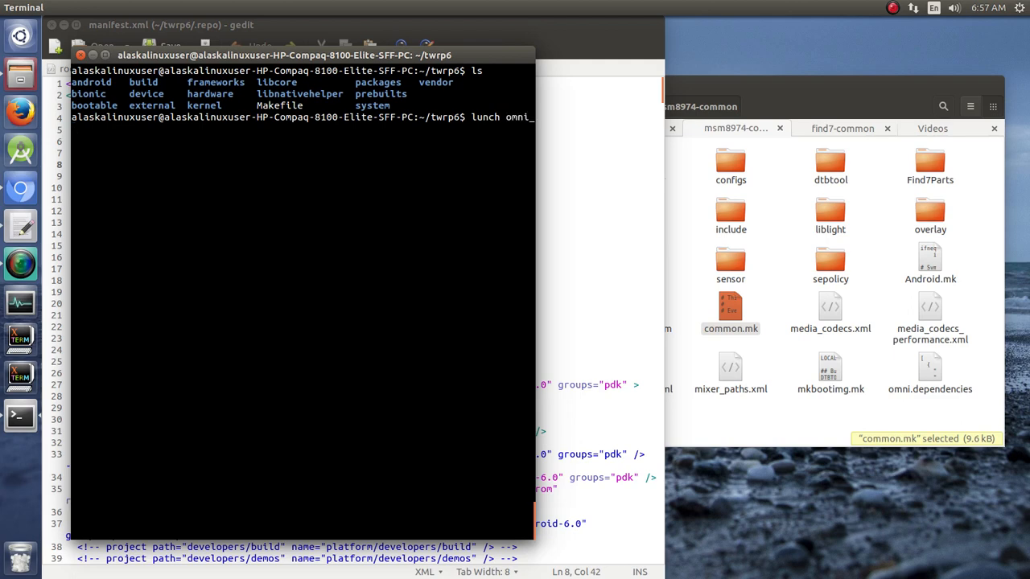
type("find7op")
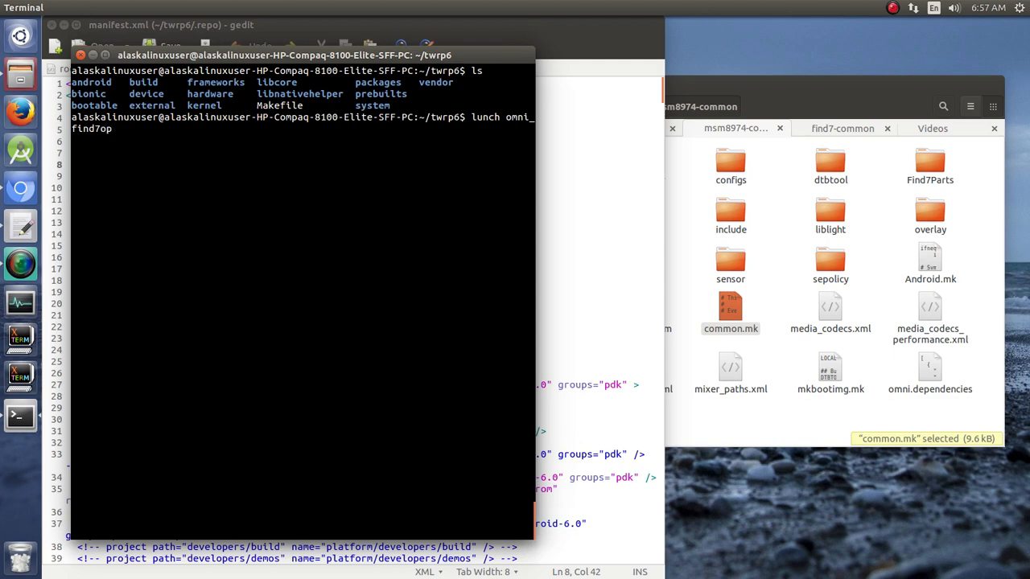
type("-eng")
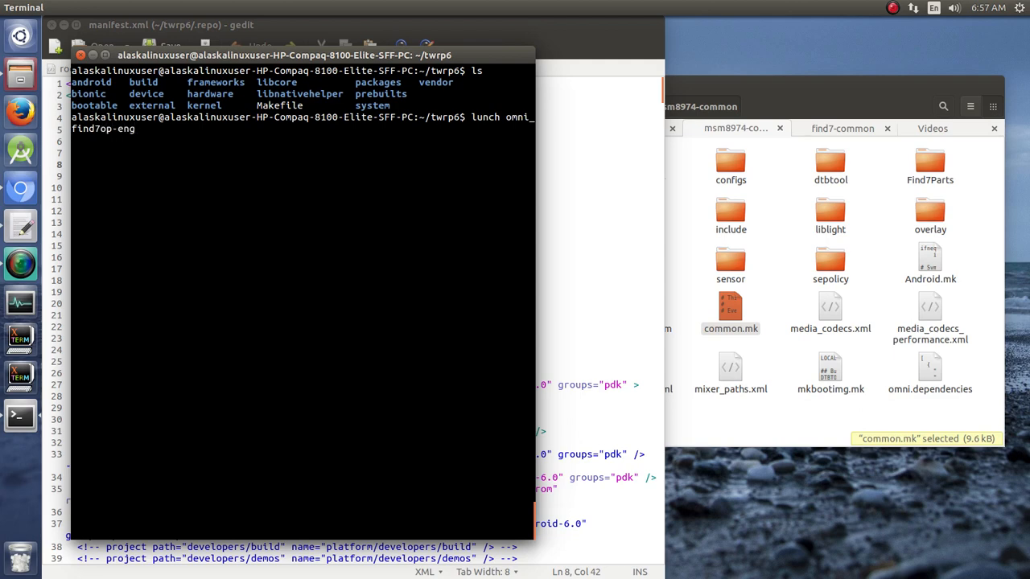
key("Return")
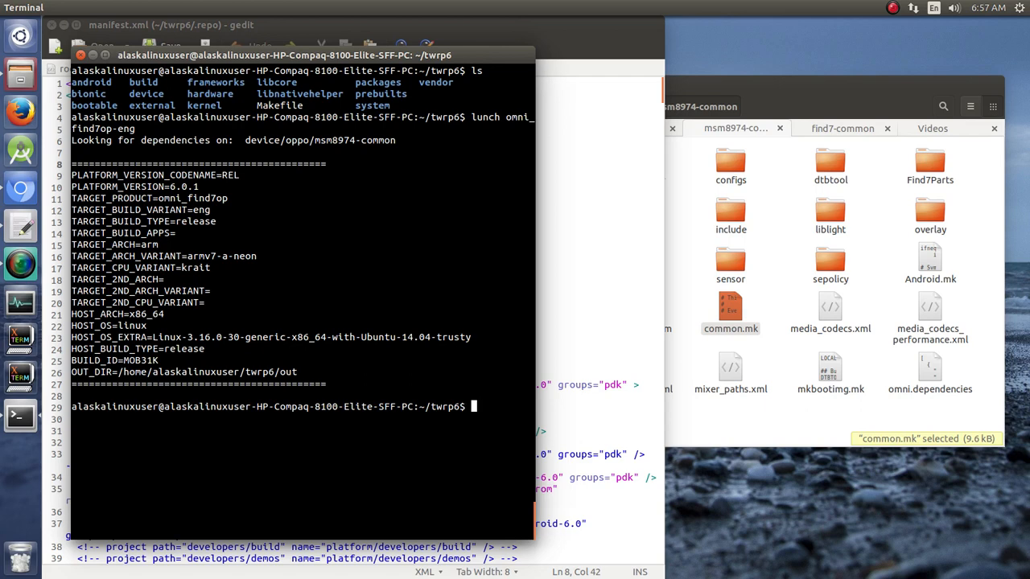
Start typing the mka recovery build, then show twrp6/out in Files with the Videos tab closed
type("mka reco")
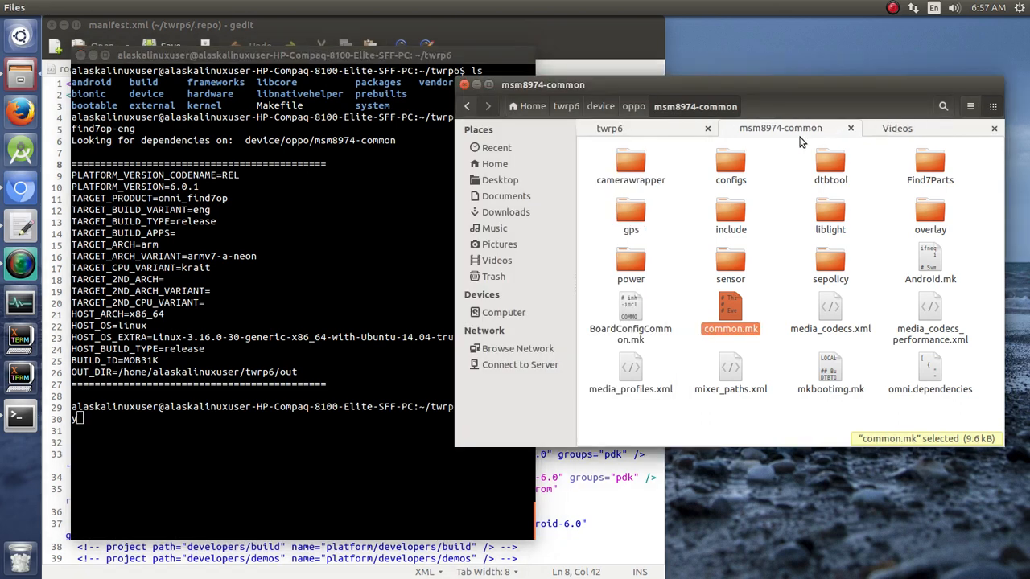
left_click(994, 128)
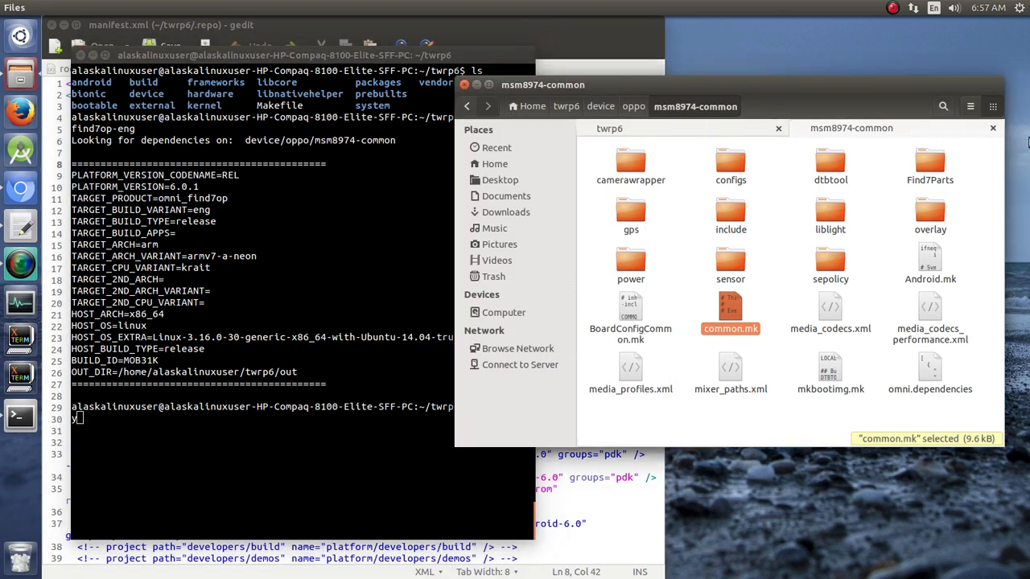
left_click(568, 106)
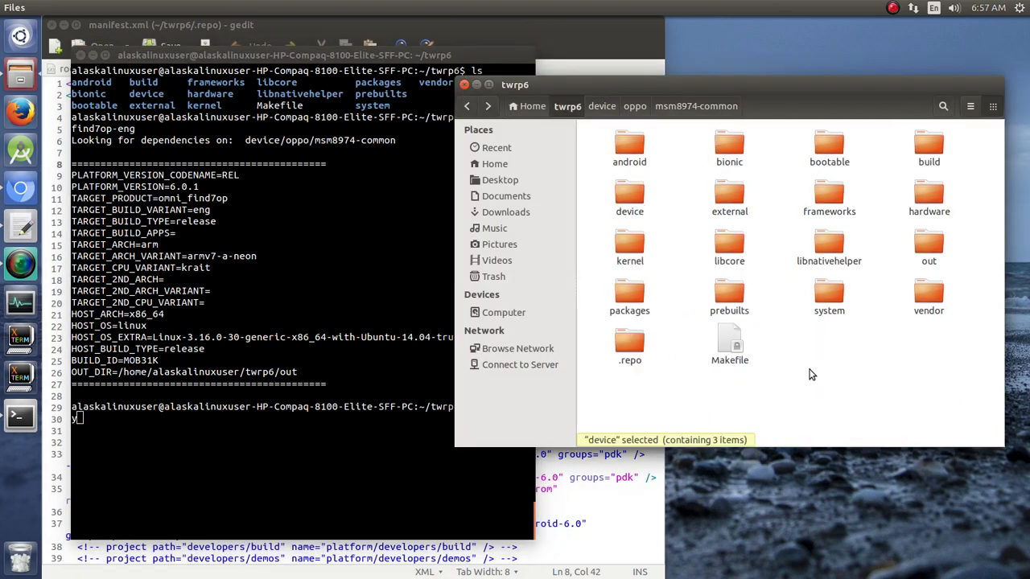
left_click(928, 246)
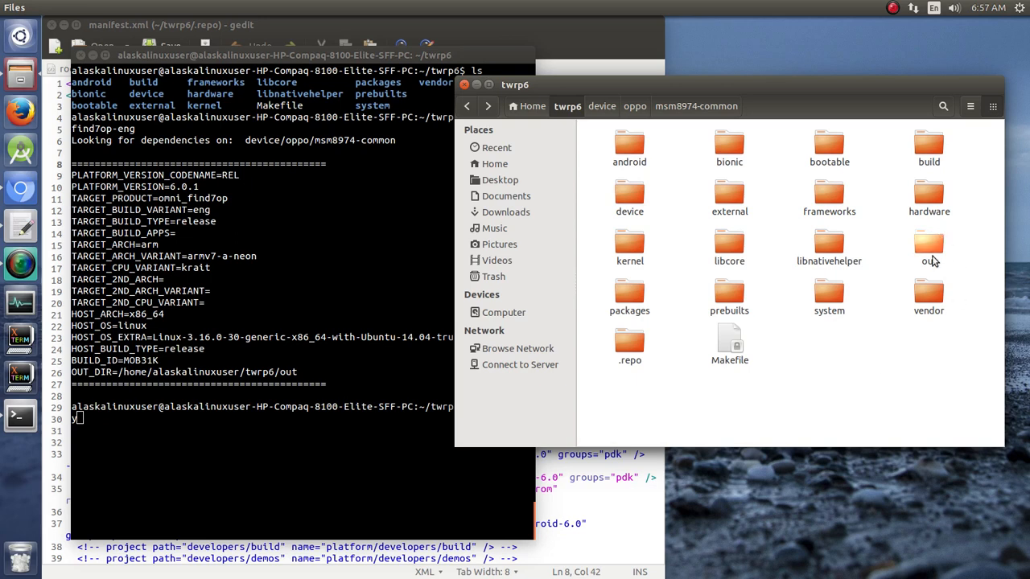
left_click(929, 250)
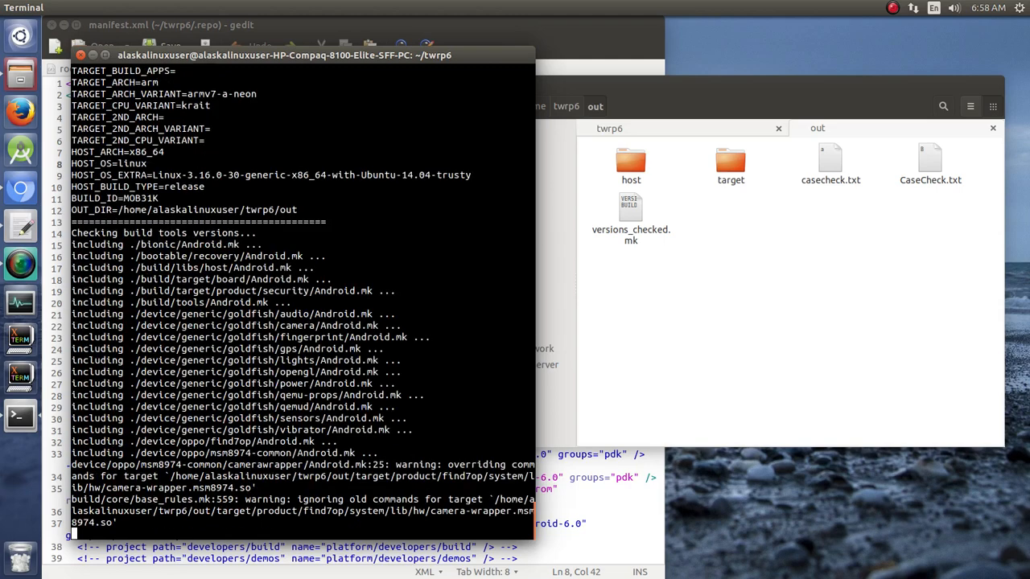
Follow the recovery build output until the TWRP binaries are installed under out/target/product/find7op
scroll("down", 3)
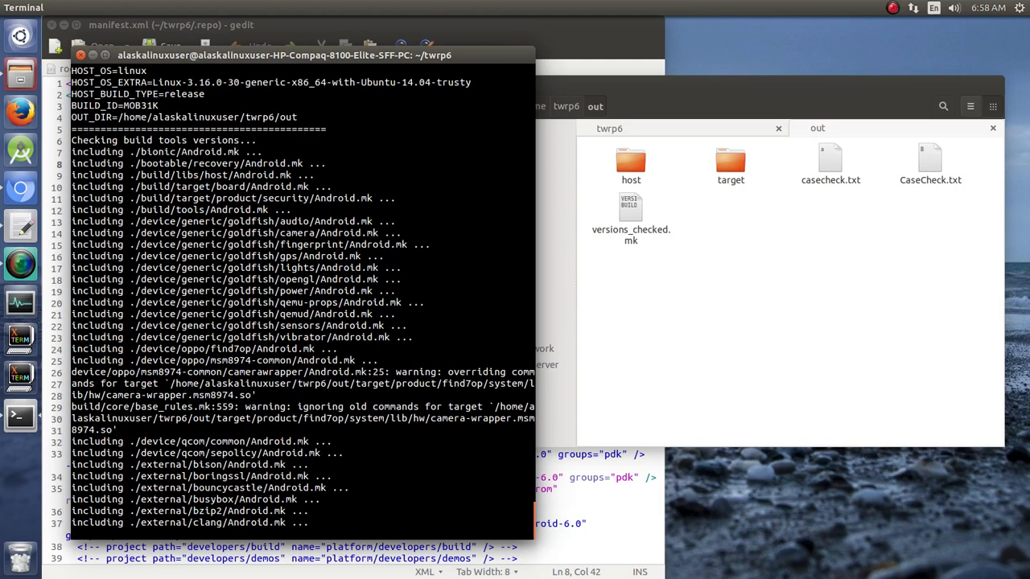
scroll("down", 3)
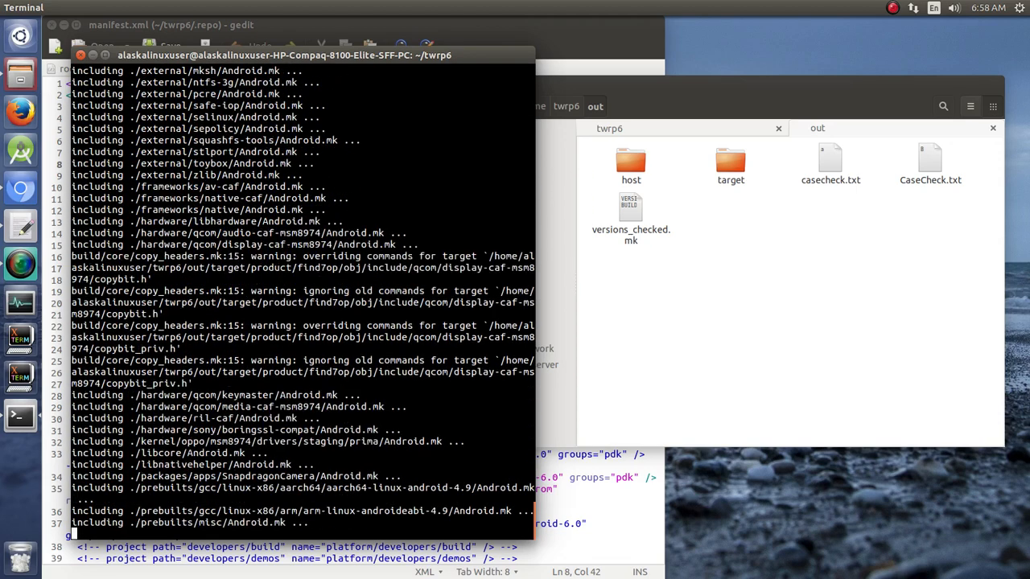
scroll("down", 3)
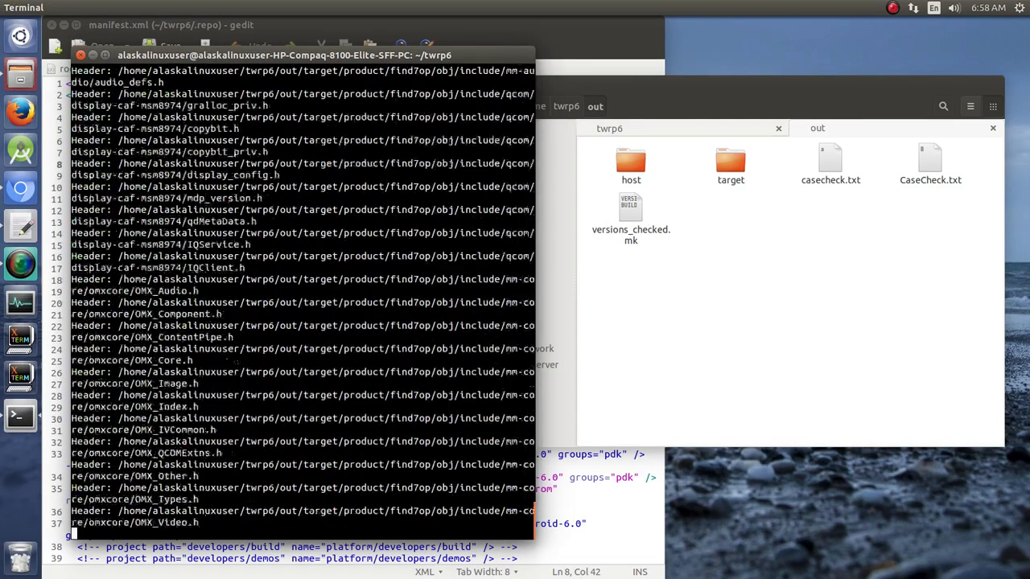
scroll("down", 3)
type("mka recovery")
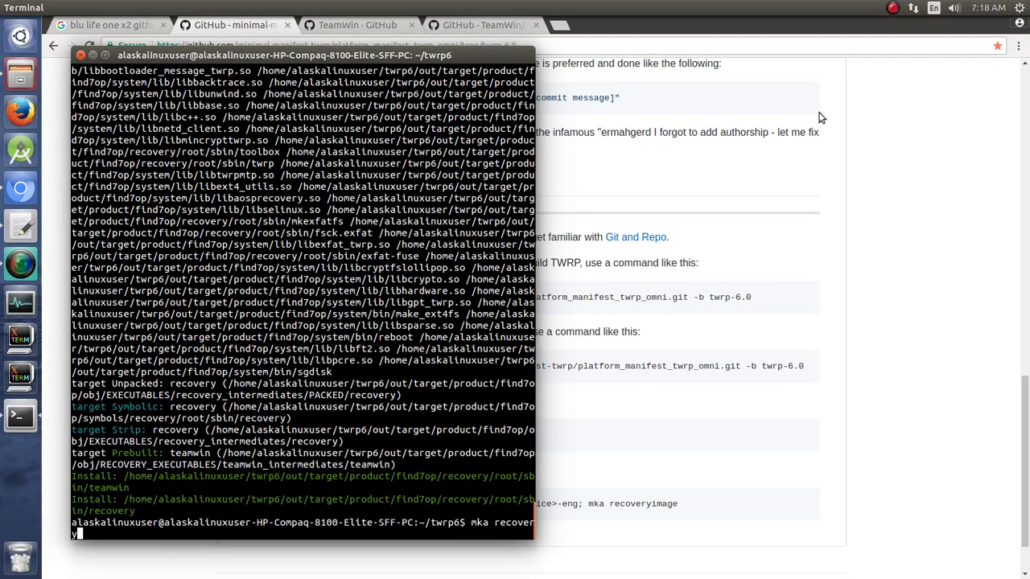
Complete 'mka recoveryimage' and return Files to out/target/product/find7op, where the 10.5 MB recovery.img appears
type("image")
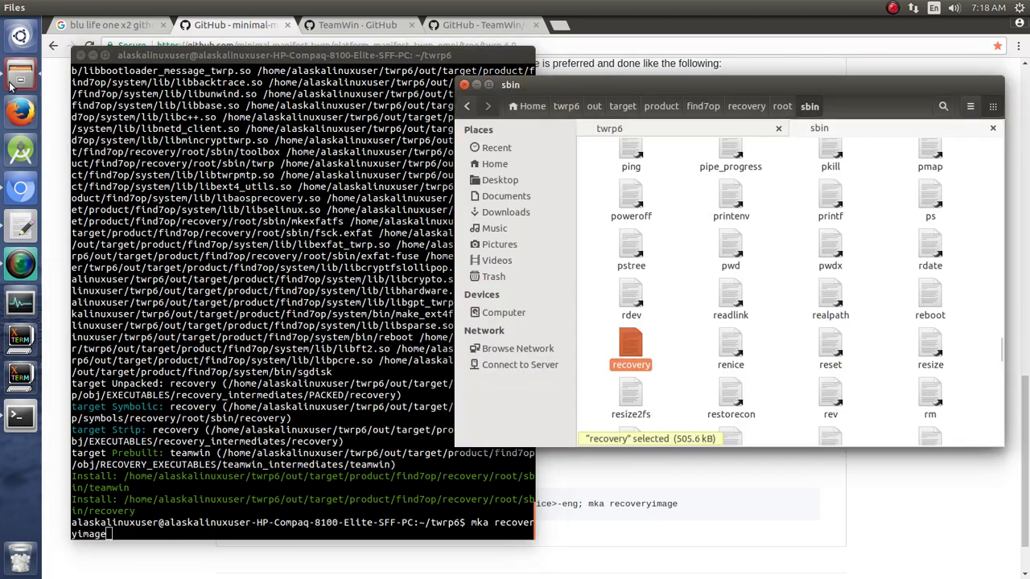
mouse_move(746, 107)
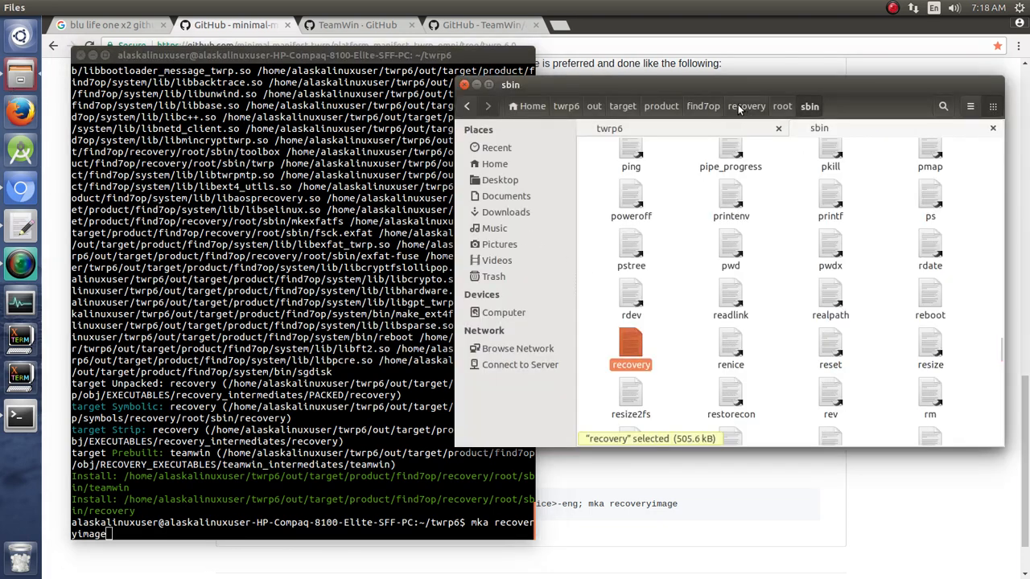
left_click(785, 105)
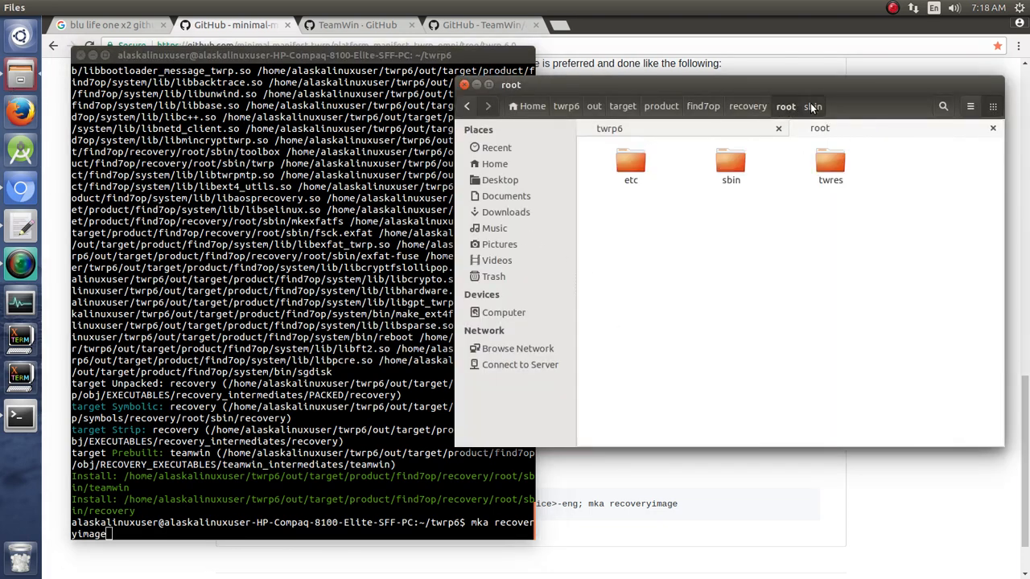
left_click(747, 106)
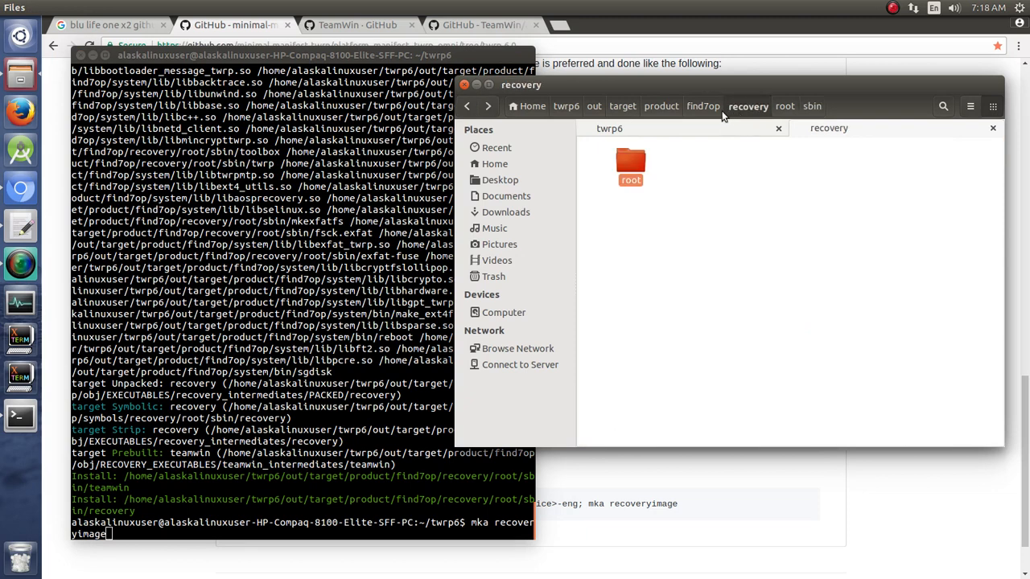
left_click(704, 106)
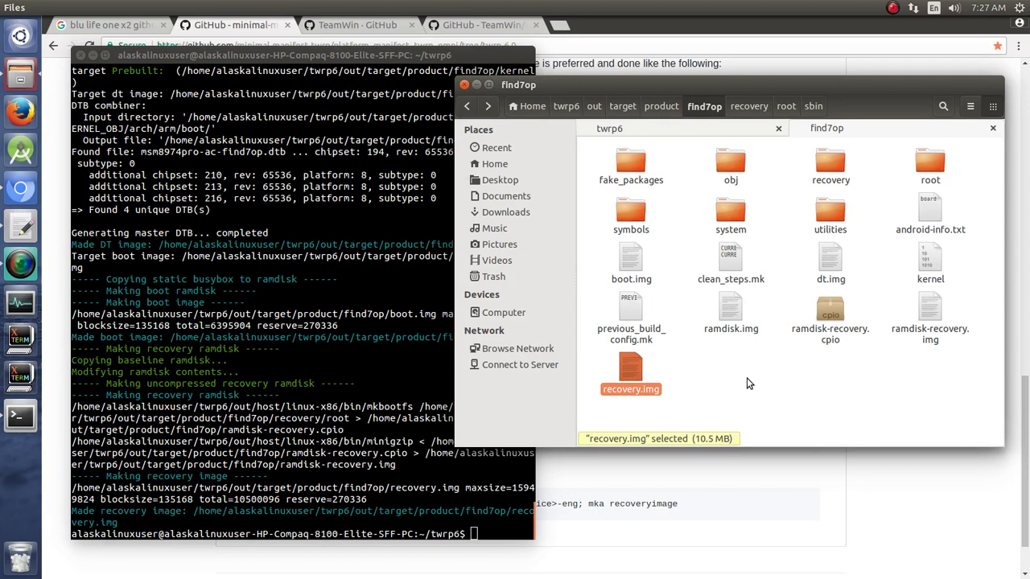
mouse_move(105, 352)
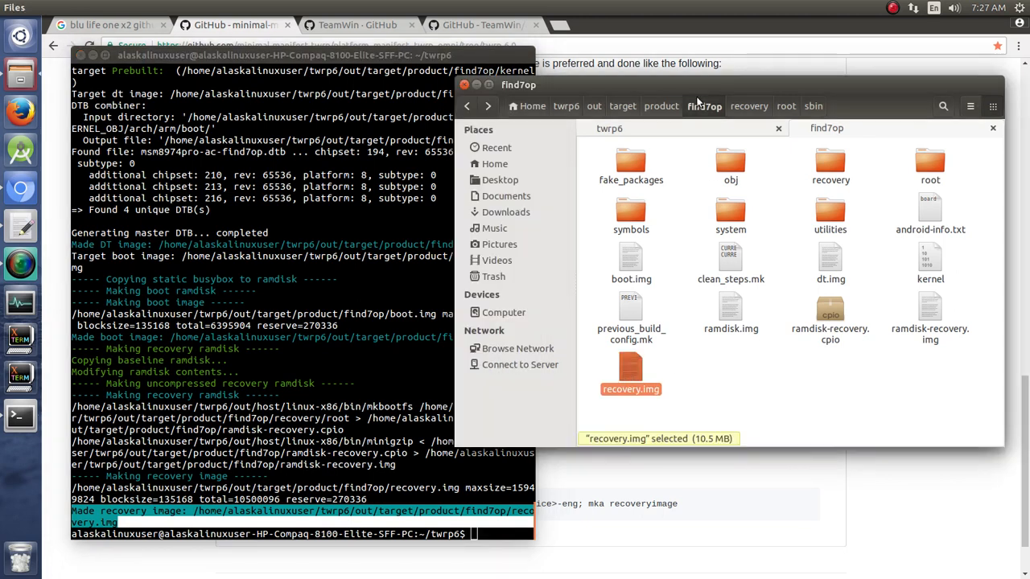
mouse_move(658, 119)
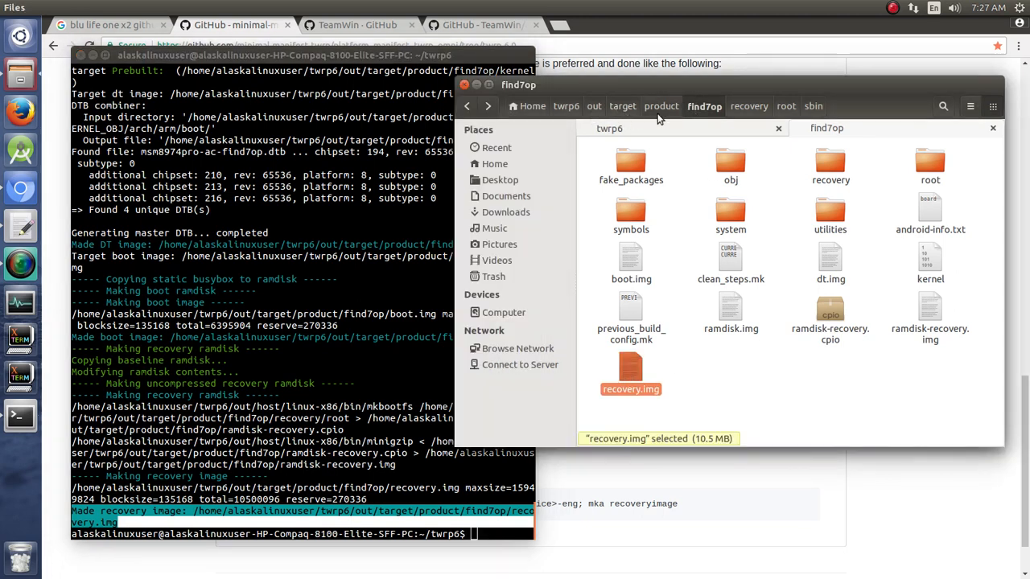
mouse_move(614, 402)
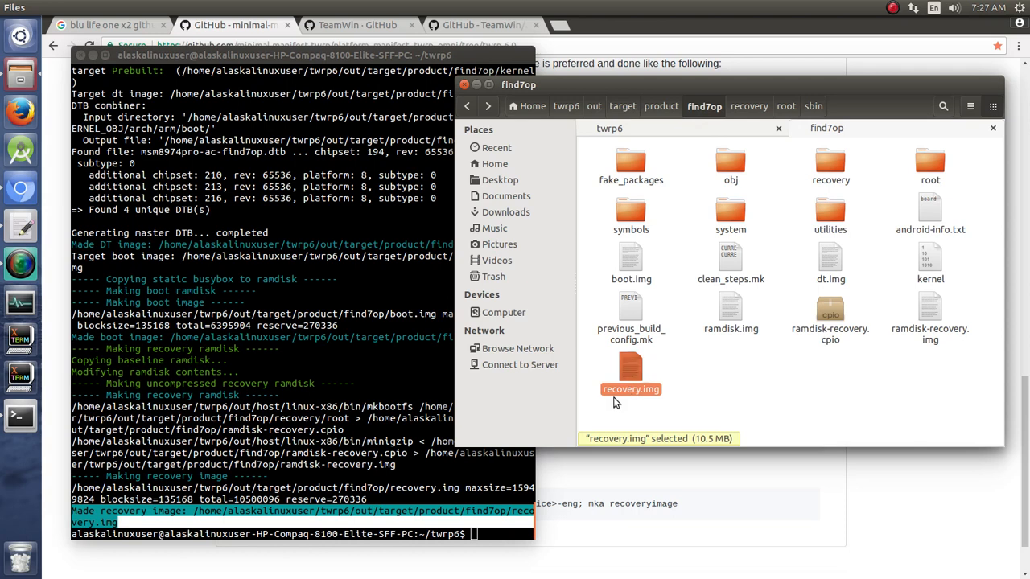
mouse_move(699, 397)
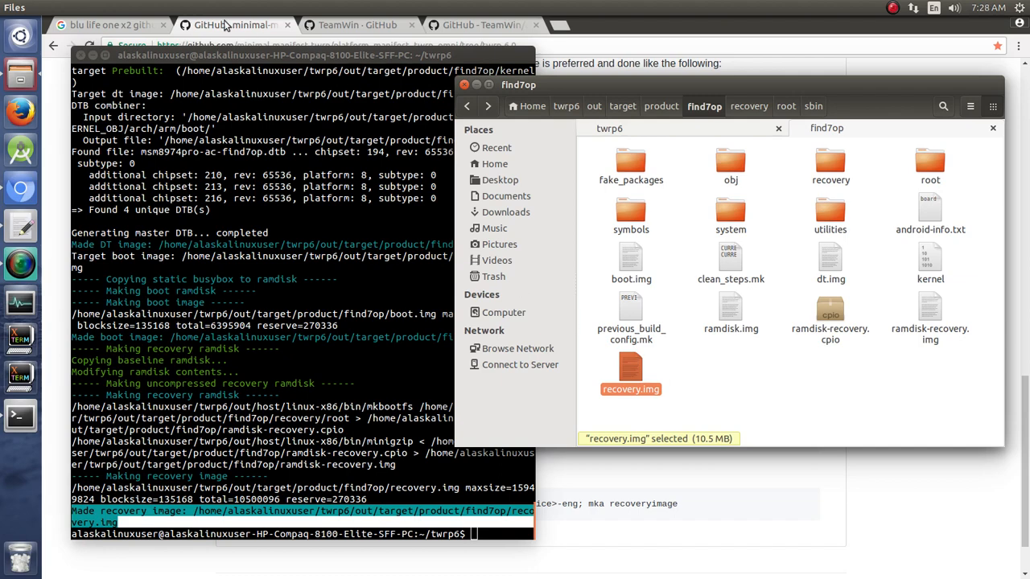
Show the platform_manifest_twrp_omni README's branches and its Getting Started repo init commands for twrp-6.0
left_click(234, 25)
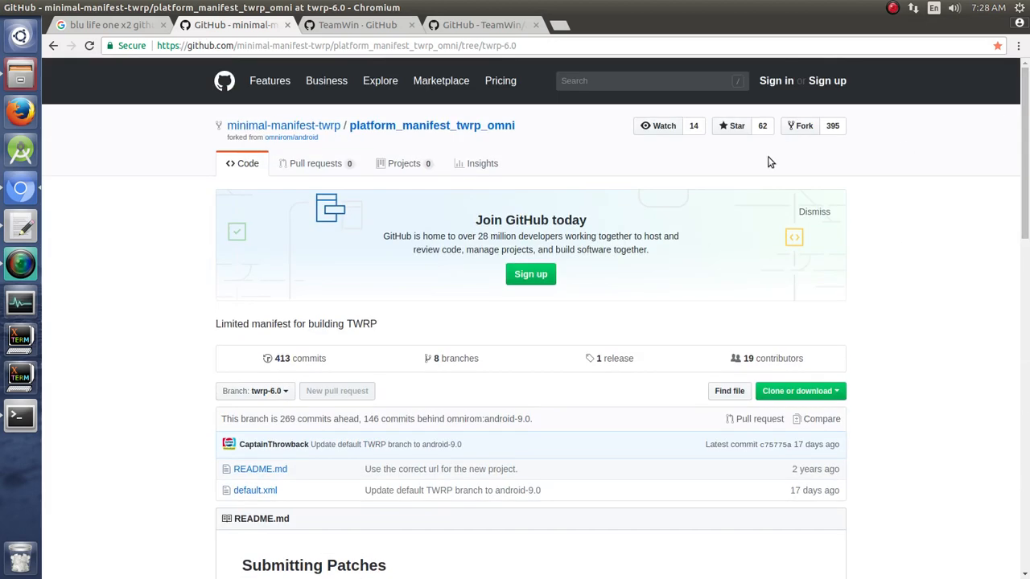
mouse_move(507, 143)
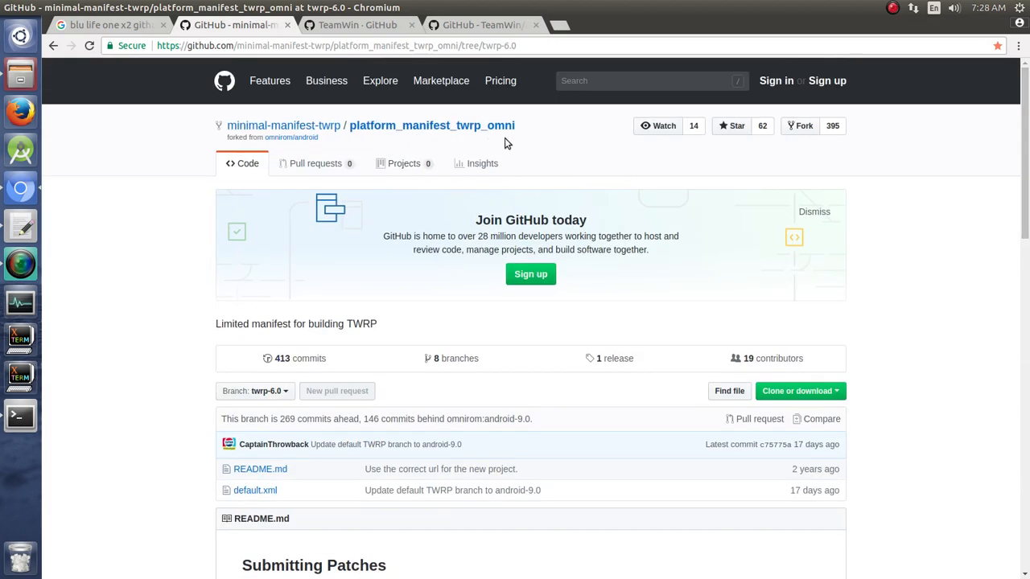
mouse_move(547, 249)
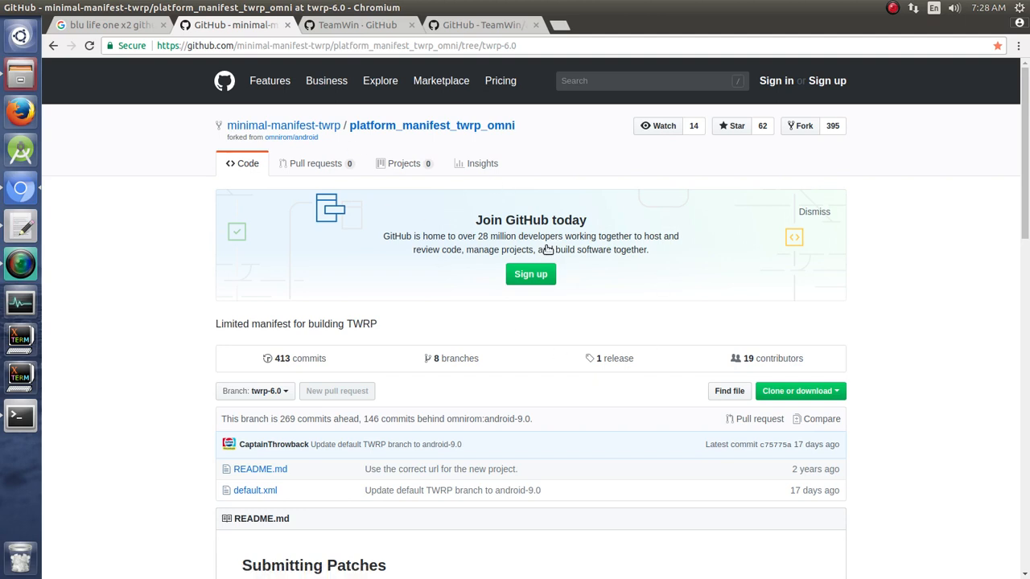
mouse_move(519, 164)
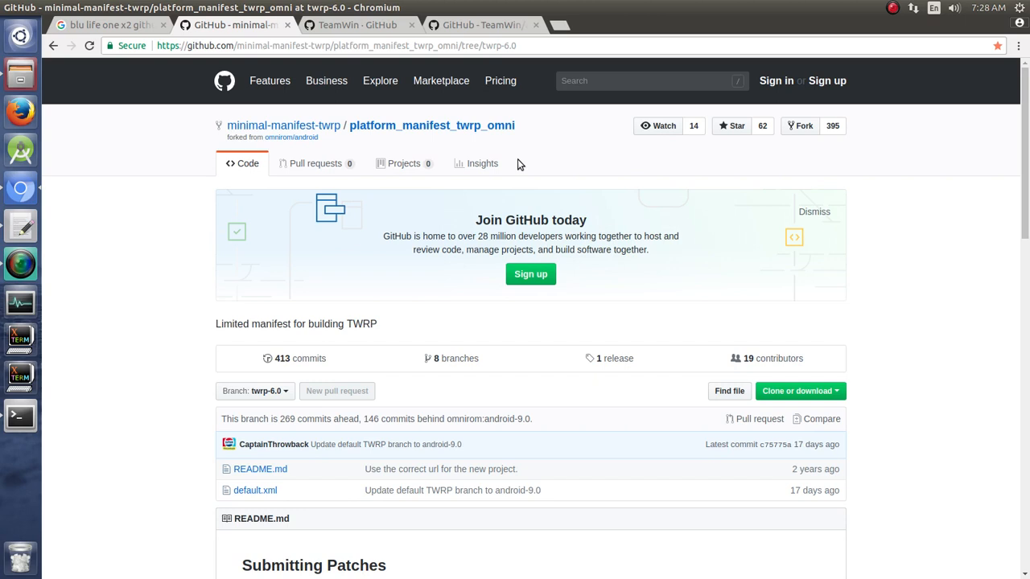
scroll("down", 3)
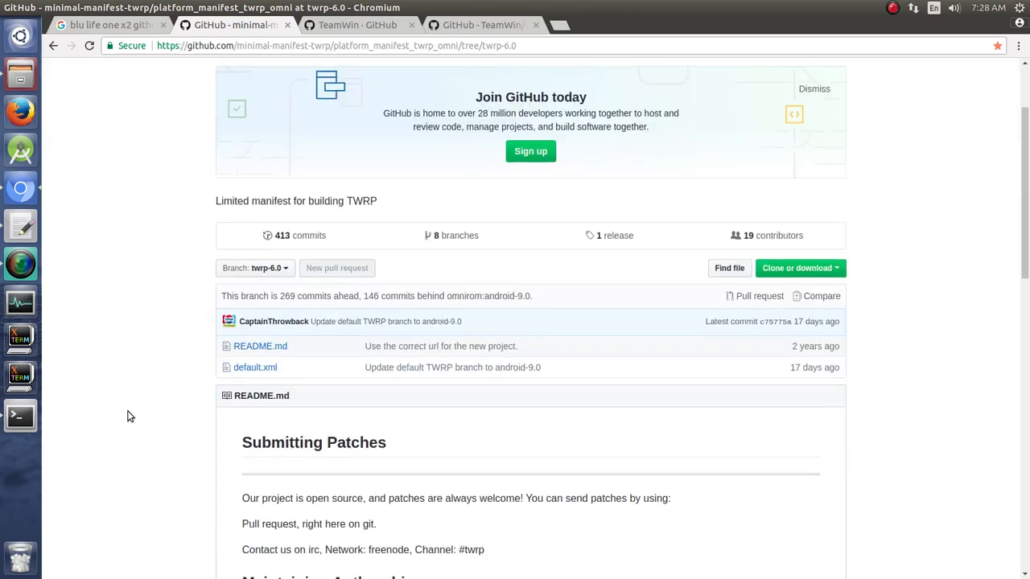
left_click(255, 268)
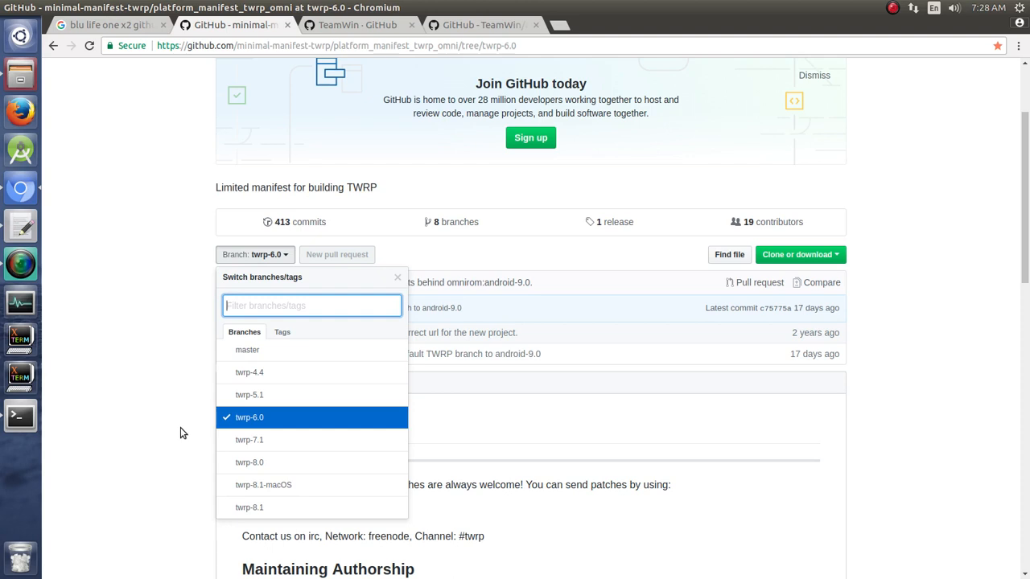
mouse_move(290, 507)
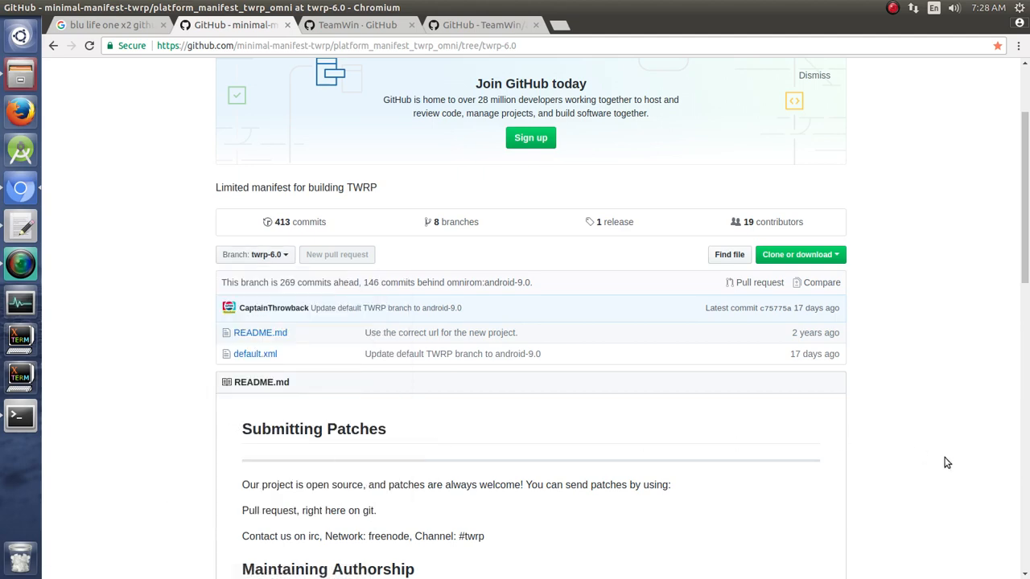
scroll("down", 3)
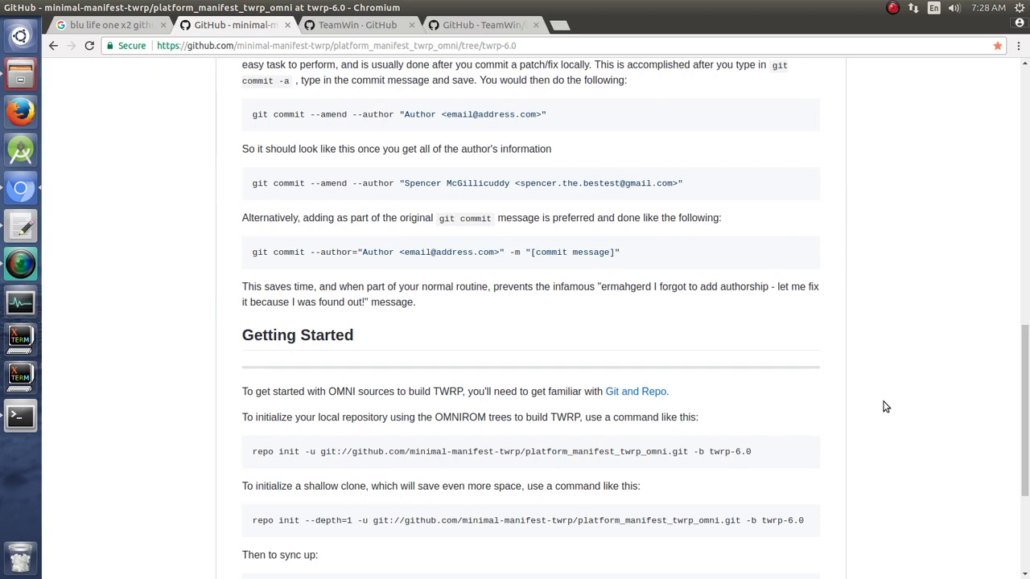
mouse_move(680, 311)
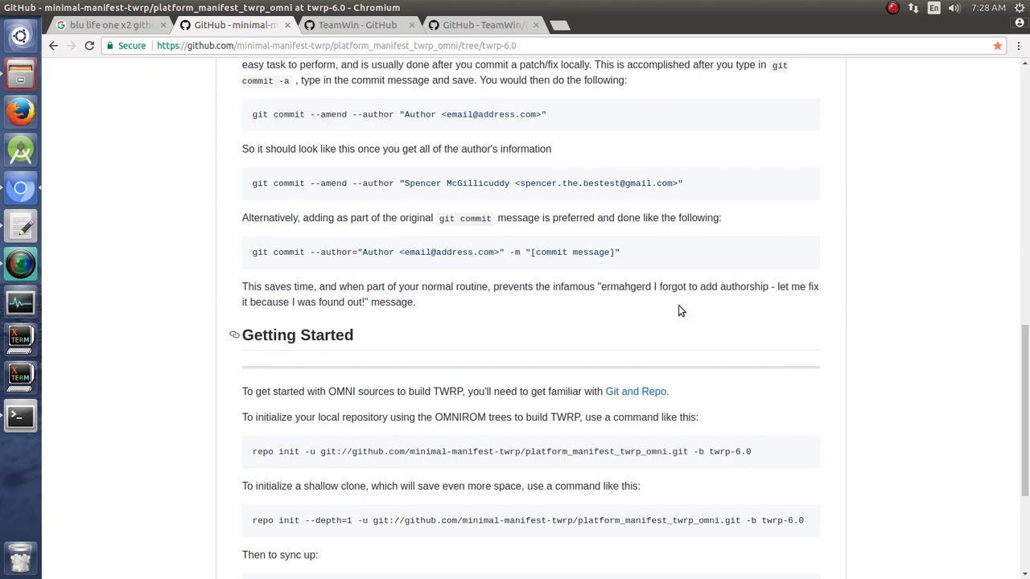
mouse_move(76, 410)
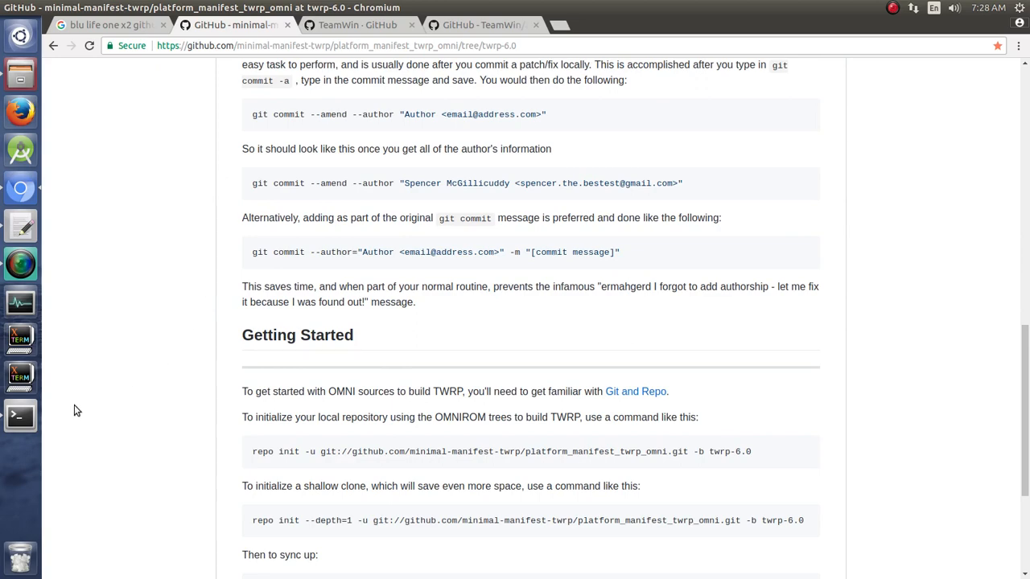